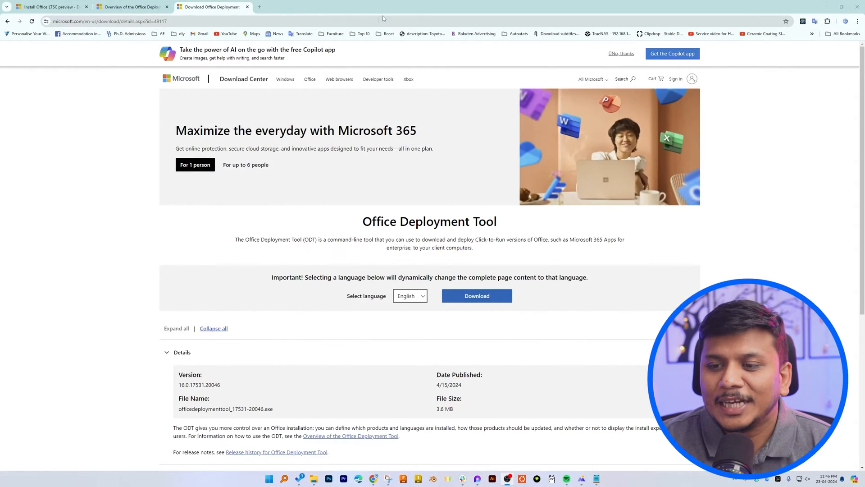
mouse_move(336, 85)
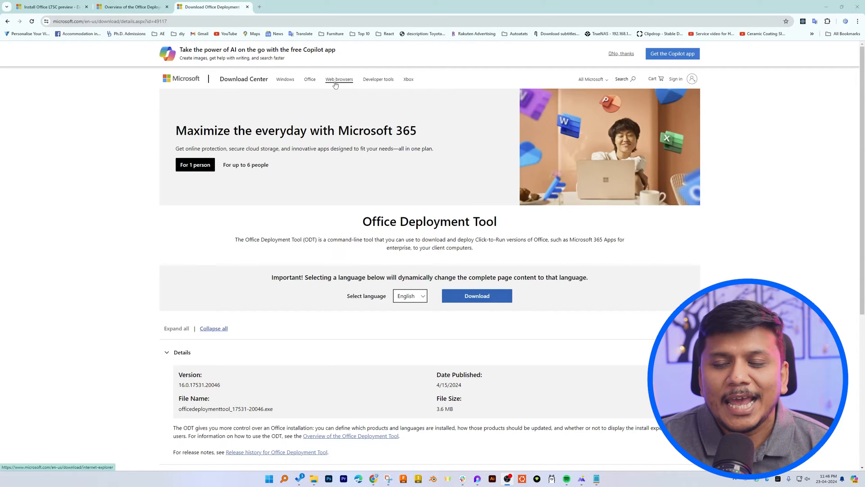
Step: Download and run the Office Deployment Tool, accepting its software license terms
scroll("down", 3)
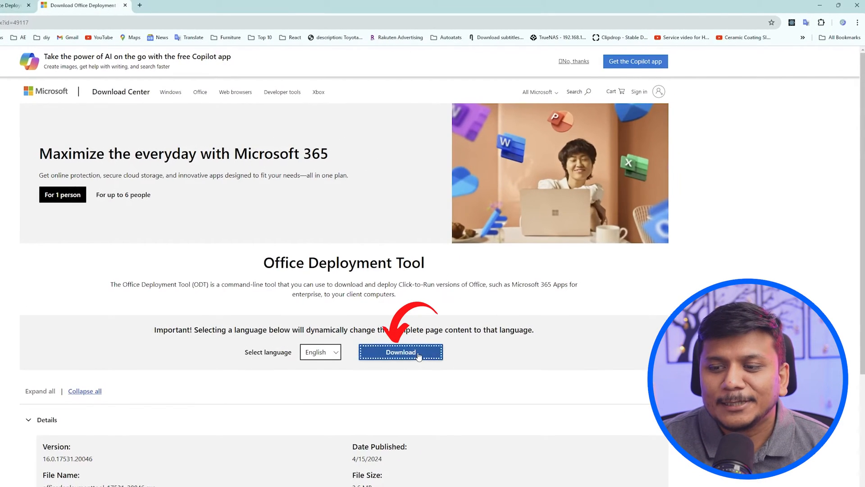
left_click(401, 352)
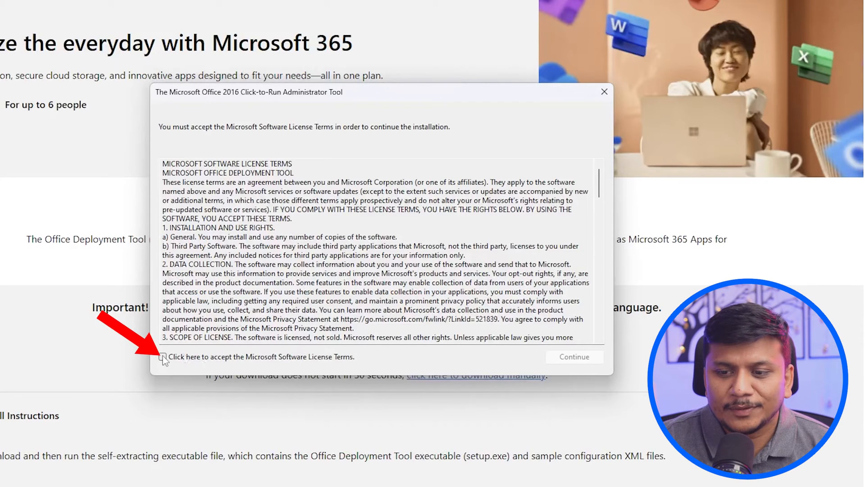
left_click(161, 357)
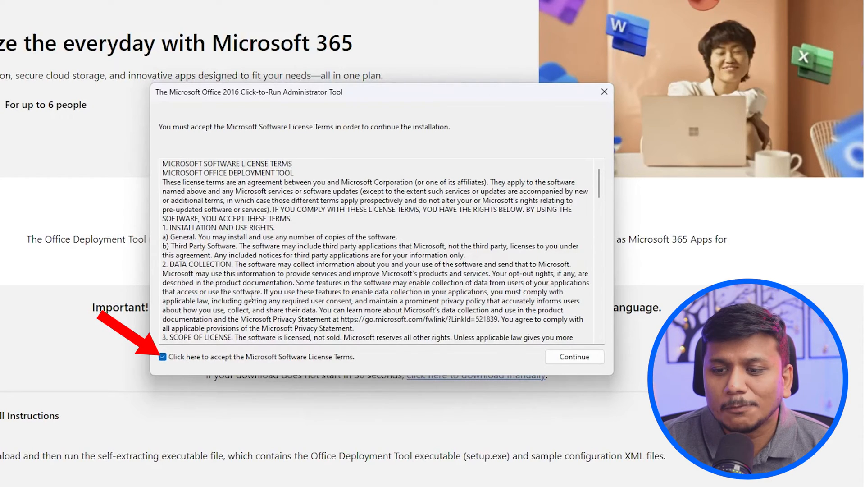
scroll("down", 3)
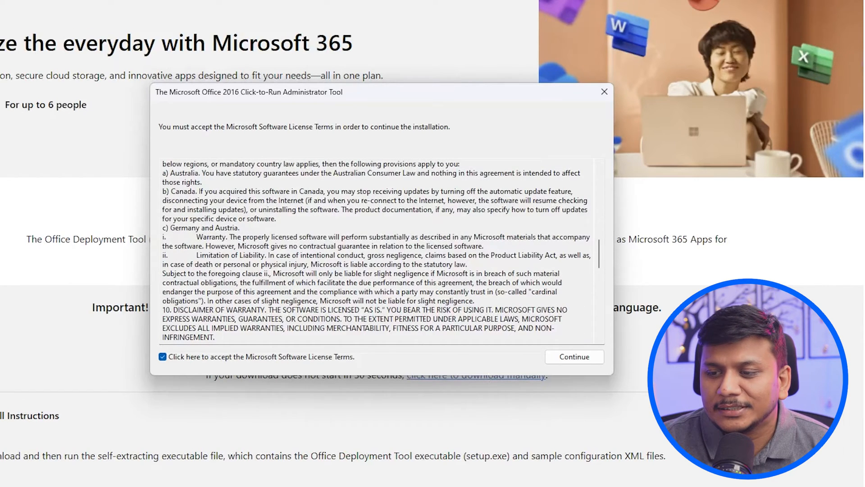
left_click(574, 357)
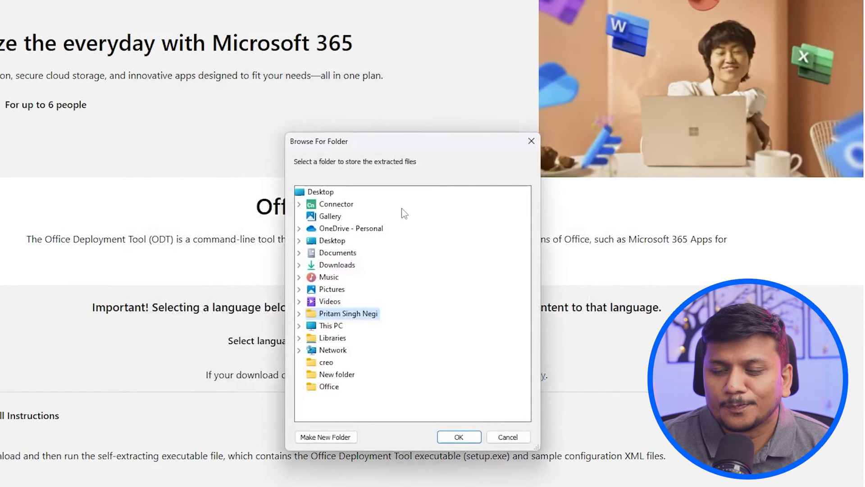
Step: Extract the tool's files into a new Desktop folder and dismiss the success message
left_click(326, 192)
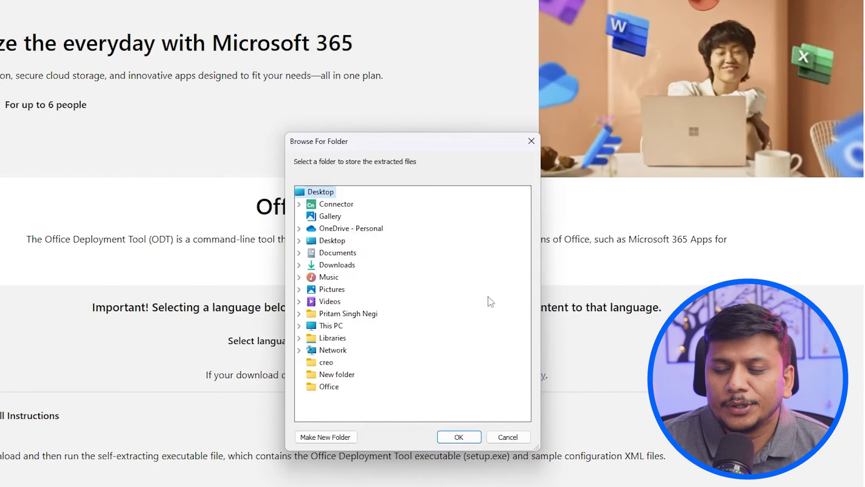
left_click(325, 437)
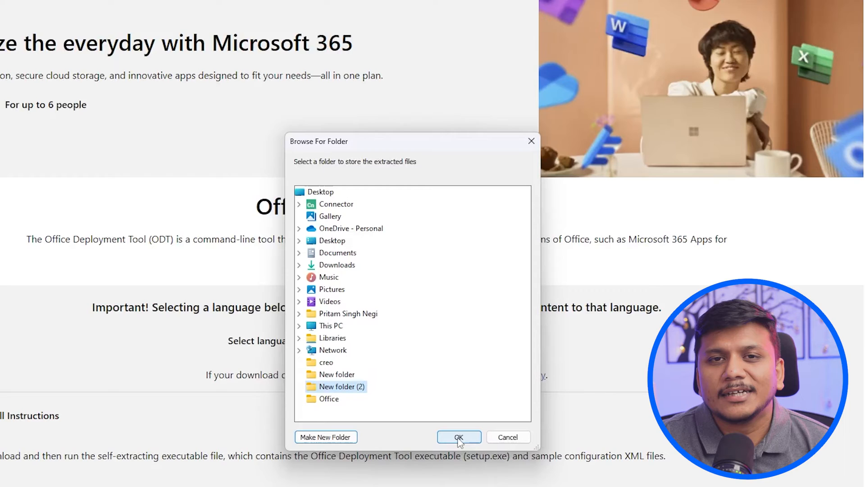
left_click(459, 437)
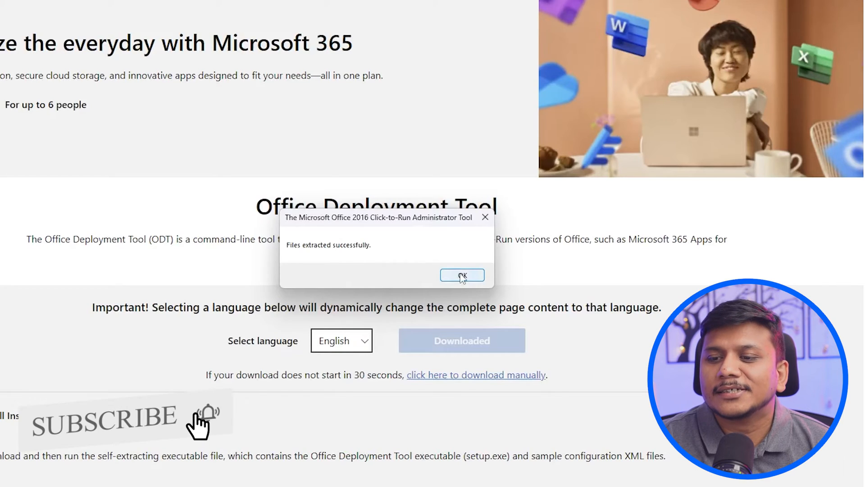
left_click(462, 275)
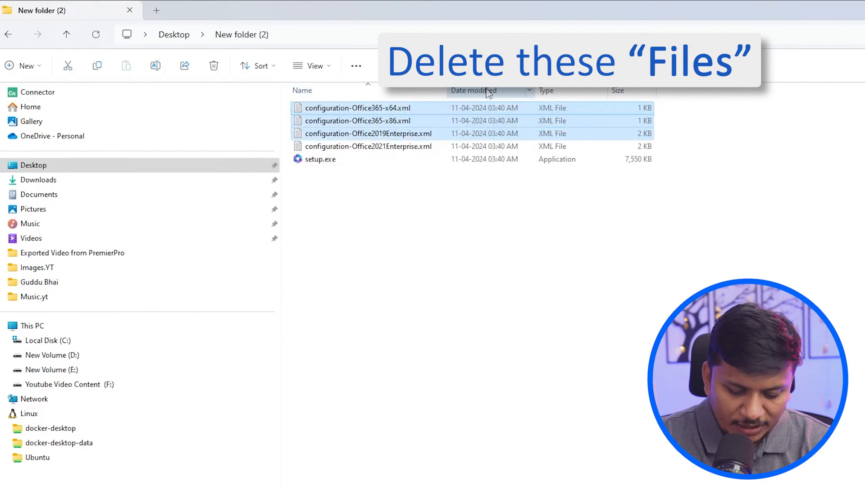
Step: Delete the unneeded sample XMLs and rename the 2021 Enterprise file to configuration.xml
left_click(213, 65)
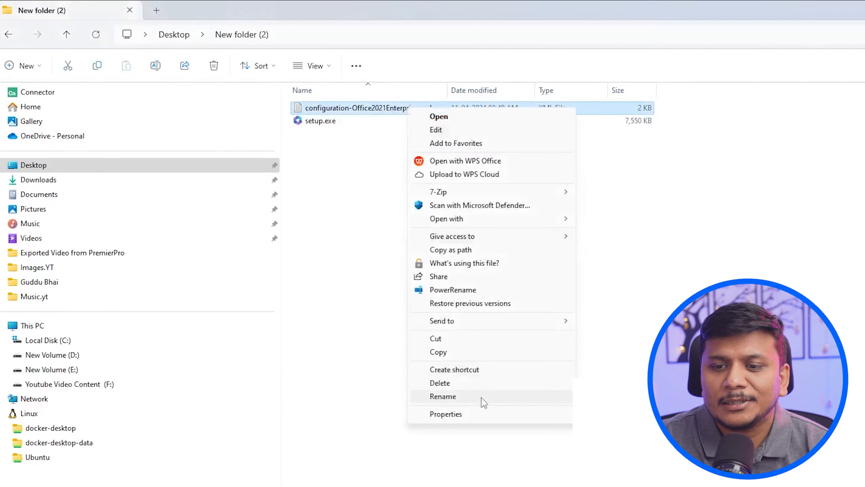
left_click(442, 396)
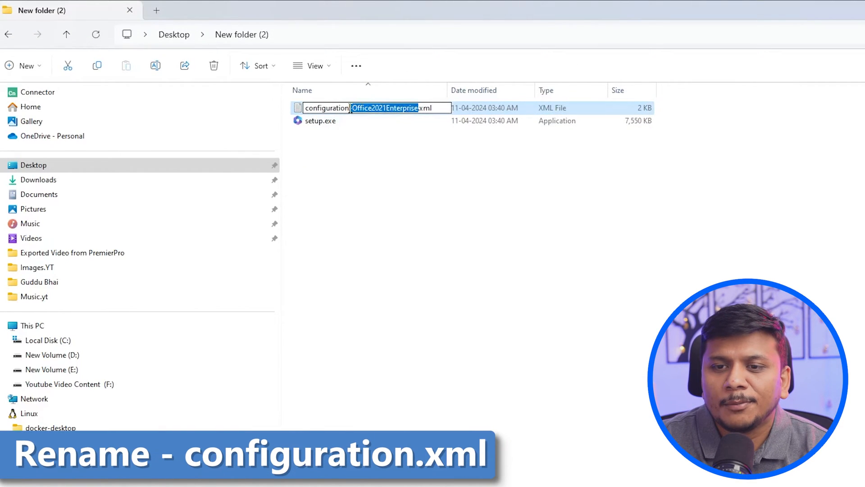
type("configuration.xml")
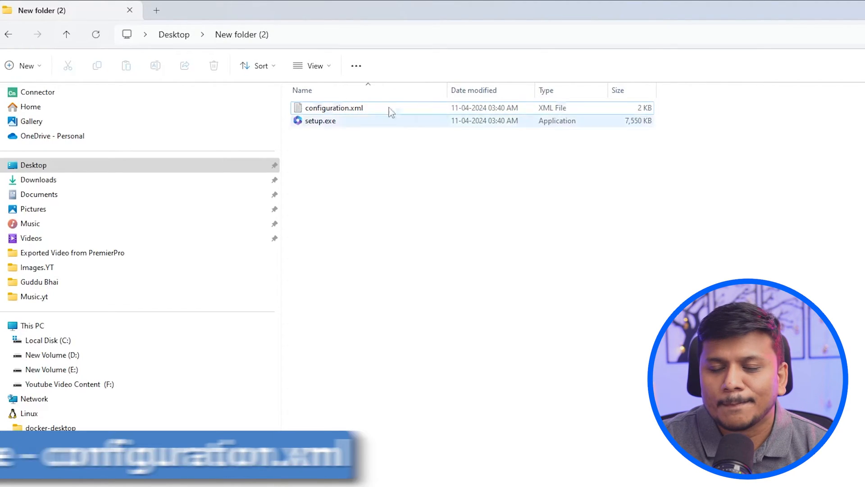
right_click(334, 108)
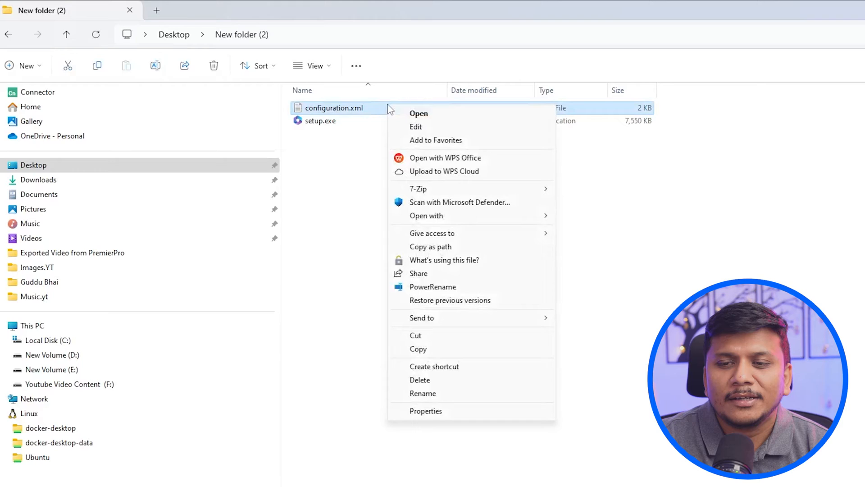
mouse_move(453, 120)
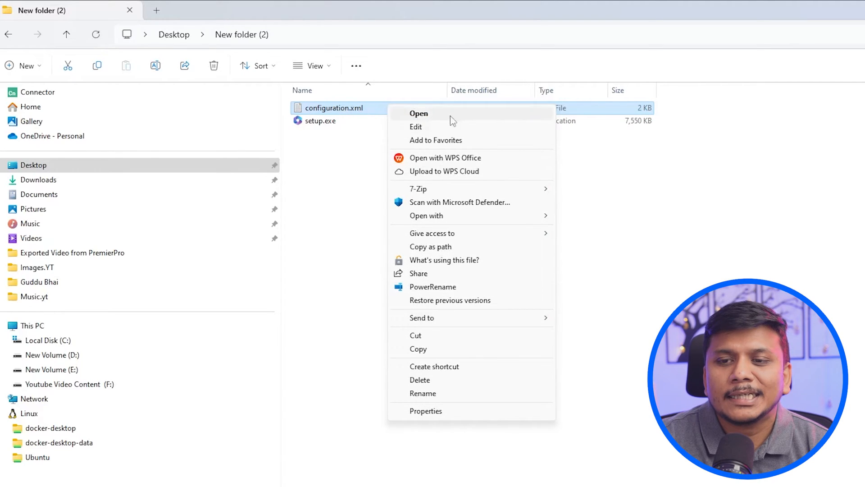
left_click(427, 216)
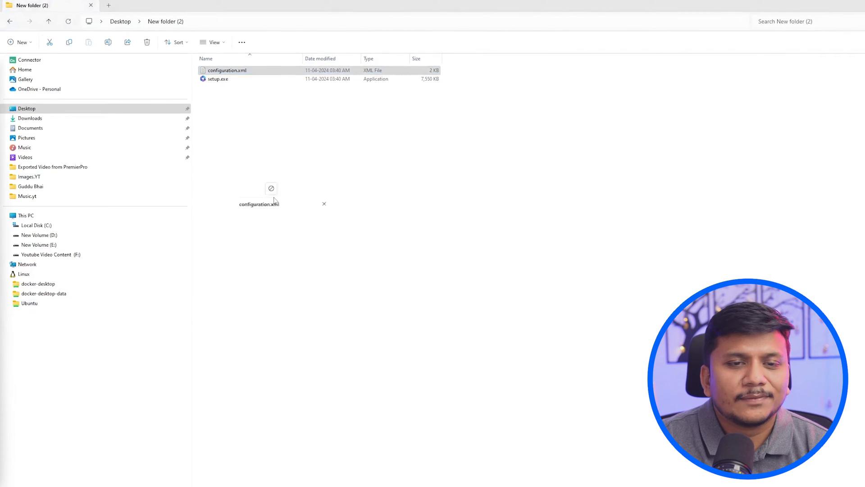
Step: Open configuration.xml in Notepad, then go to the Install Office LTSC preview article
double_click(227, 70)
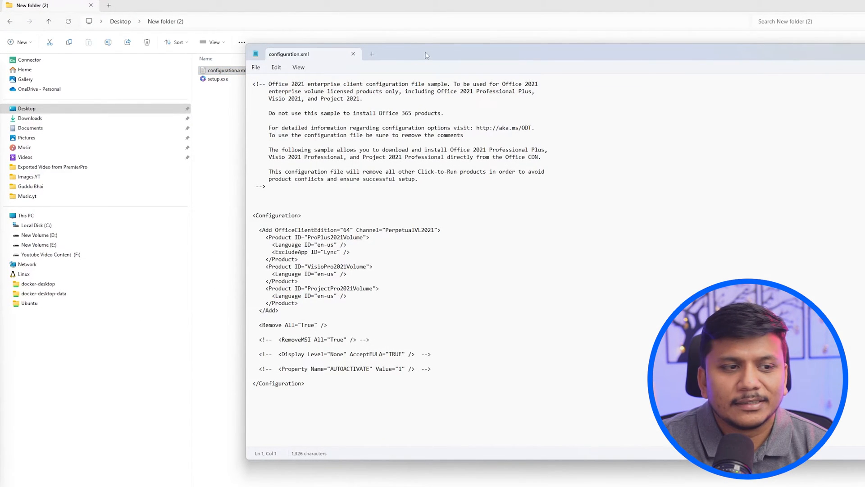
key("Ctrl+A")
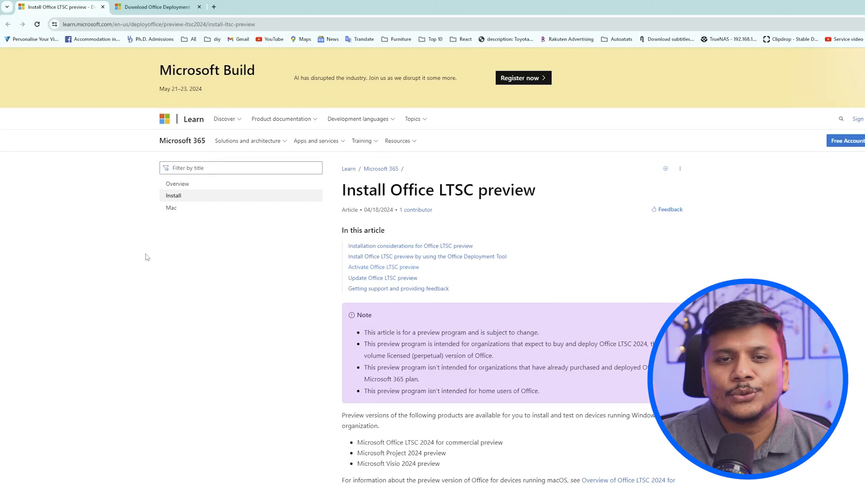
Step: Copy the article's Example configuration.xml code block for the 2024 preview products
scroll("down", 3)
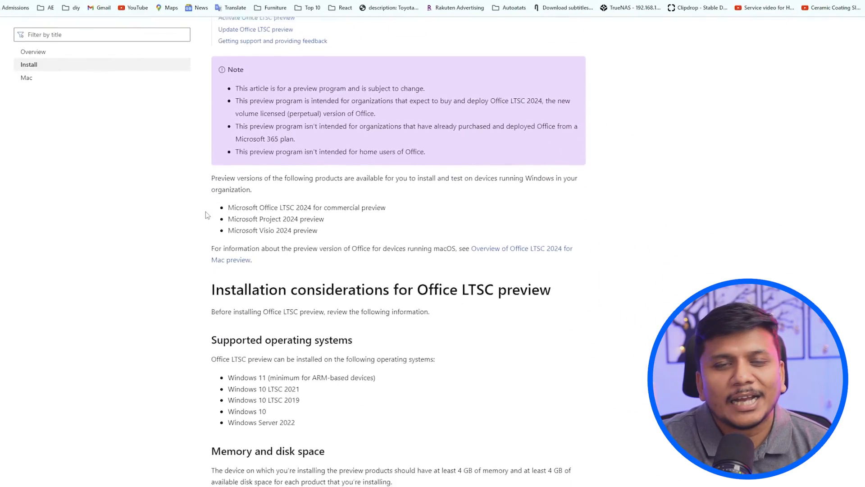
scroll("down", 3)
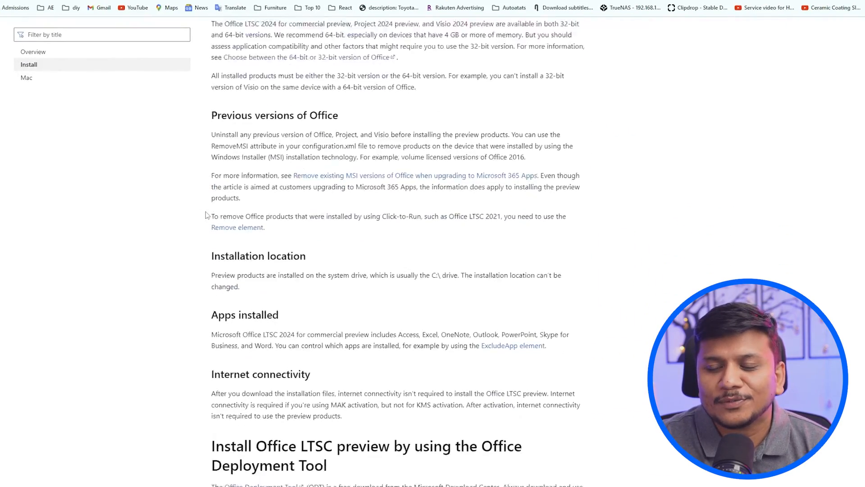
scroll("down", 3)
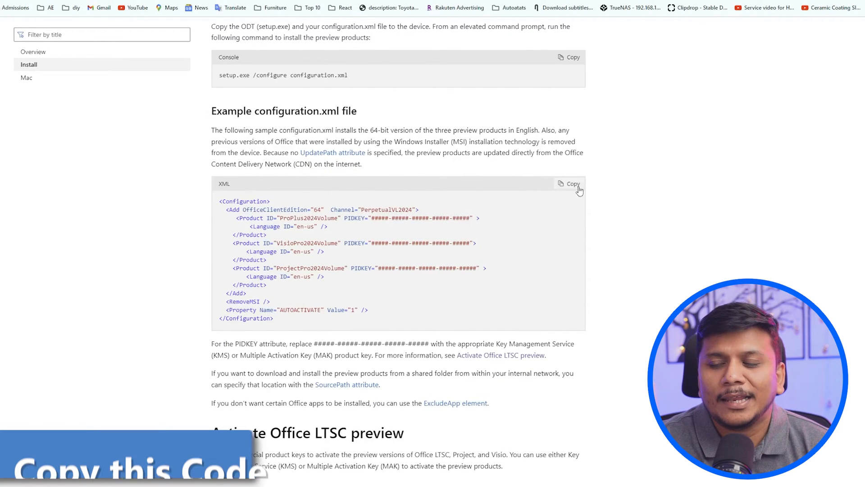
left_click(569, 183)
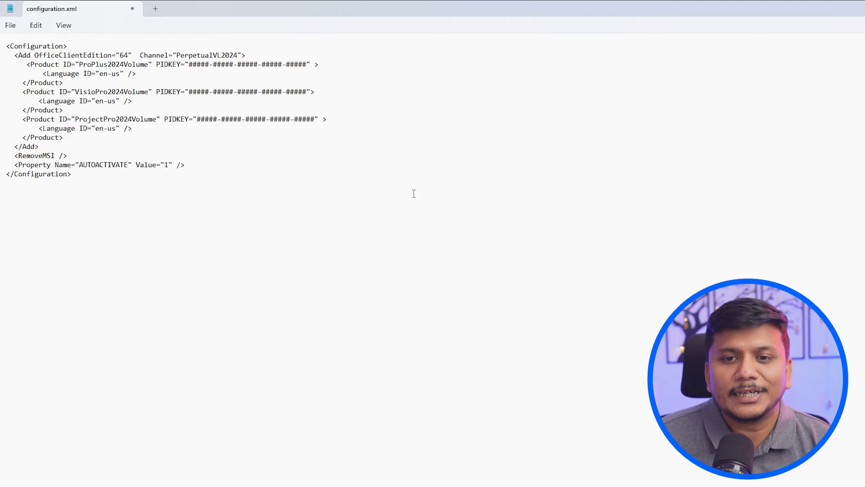
mouse_move(315, 94)
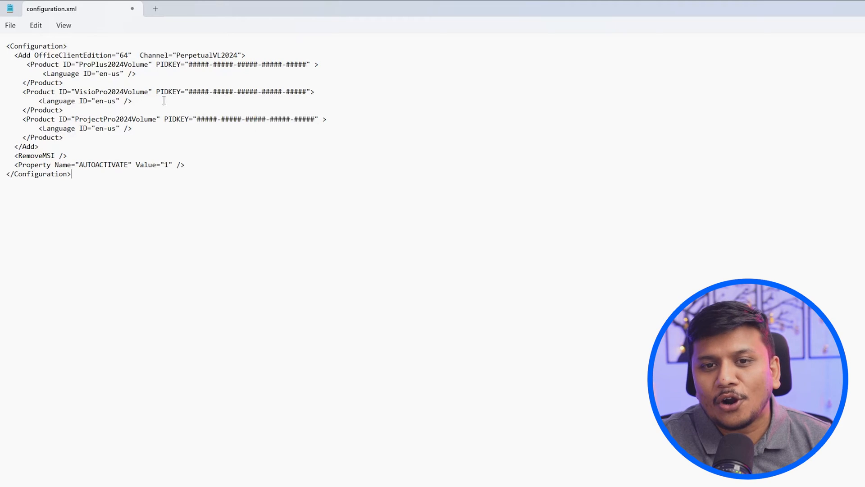
Step: Delete the ProPlus2024Volume and VisioPro2024Volume product blocks, then close configuration.xml
left_click_drag(28, 64, 71, 83)
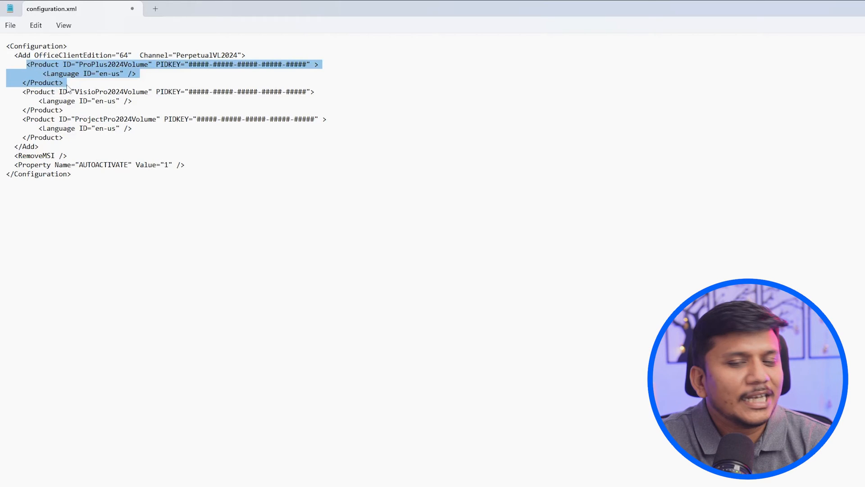
key("Delete")
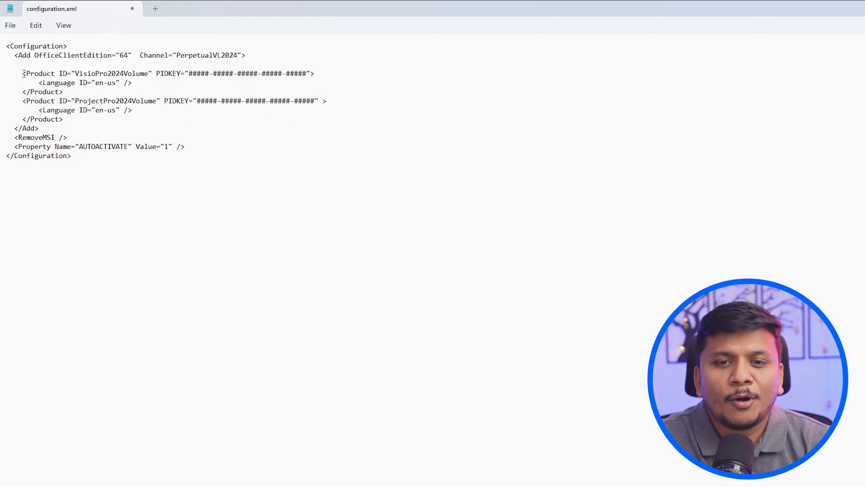
left_click_drag(22, 73, 75, 83)
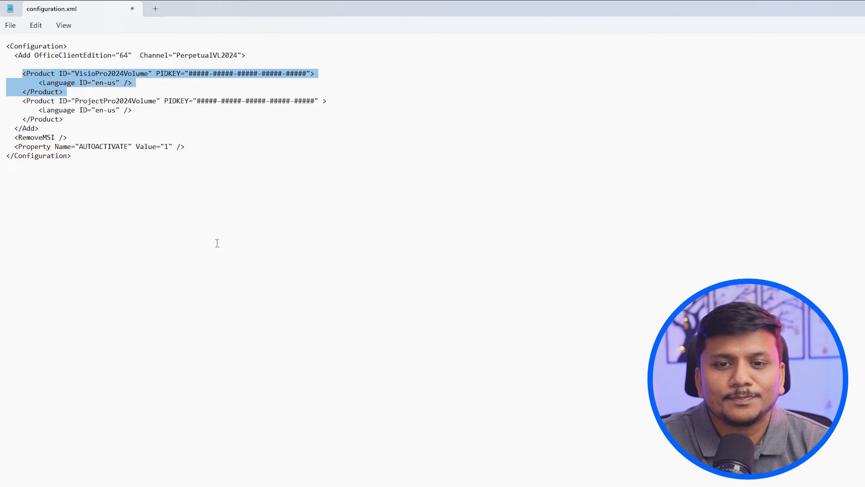
key("Delete")
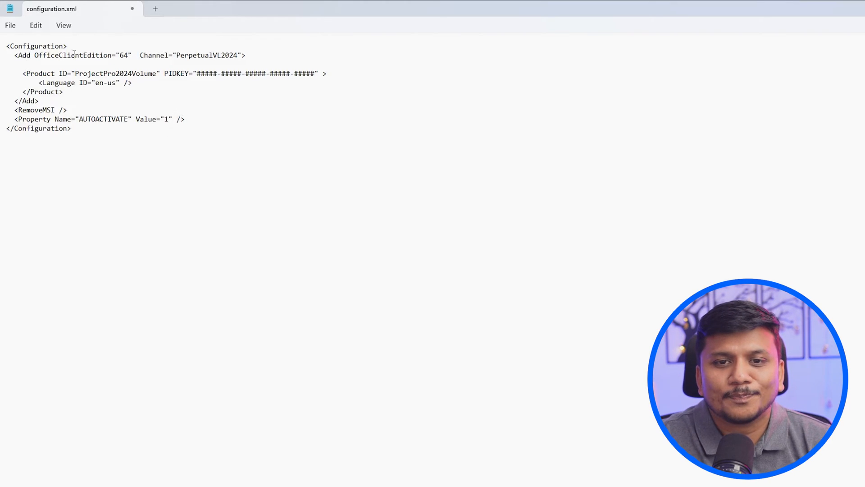
left_click(9, 25)
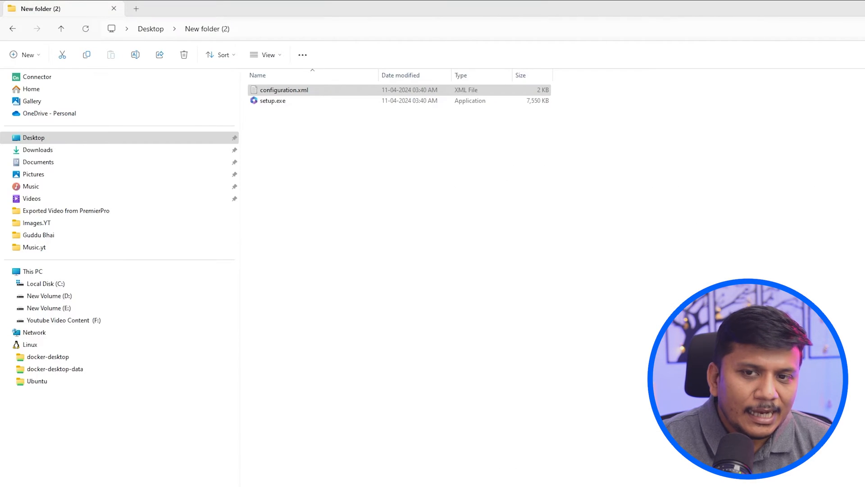
Step: Open Command Prompt from the folder's address bar to run setup.exe /download configuration.xml
type("cm")
type("setup.exe /download configuration.xml")
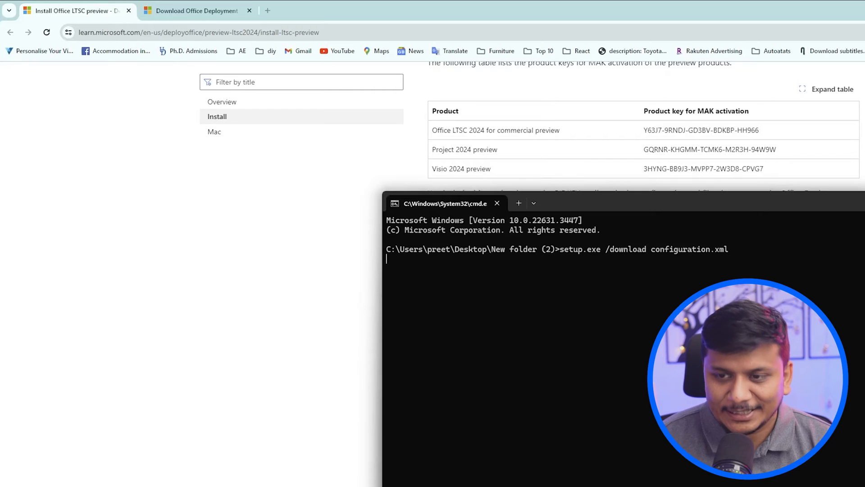
Step: Scroll the Command Prompt output while the Office download completes
scroll("down", 3)
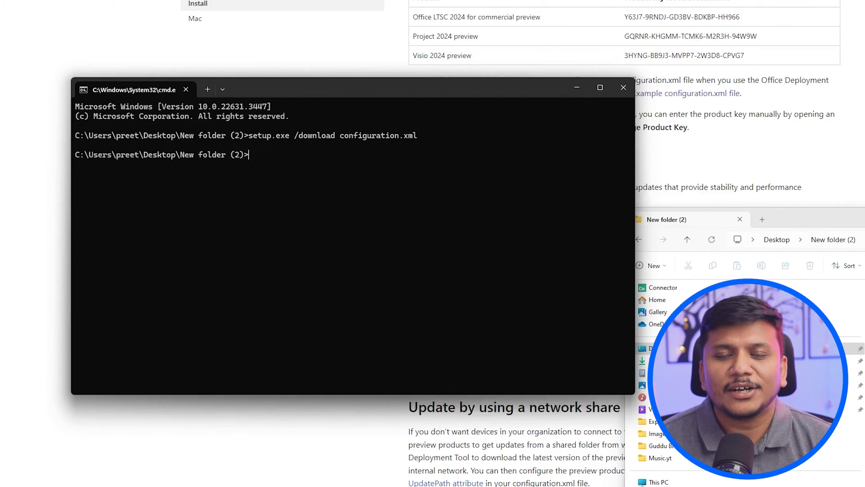
Step: Run 'setup.exe /configure configuration.xml' to start installing Project
type("setup.exe /configure configuration.xml")
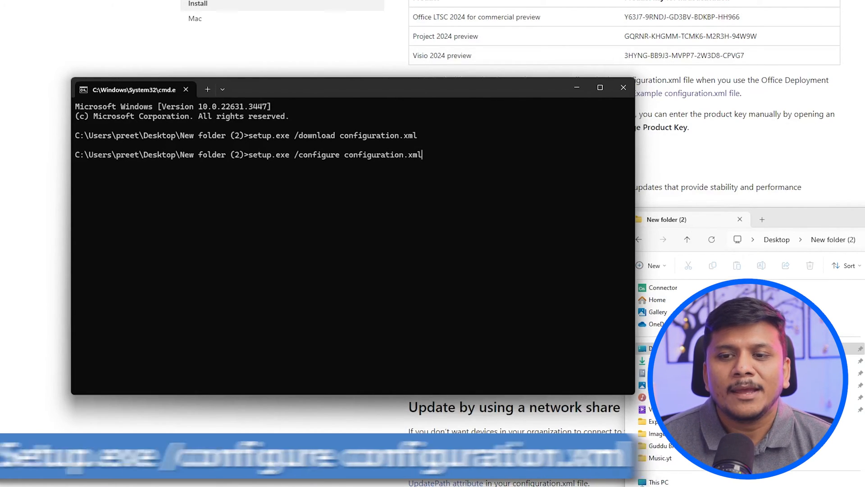
key("Enter")
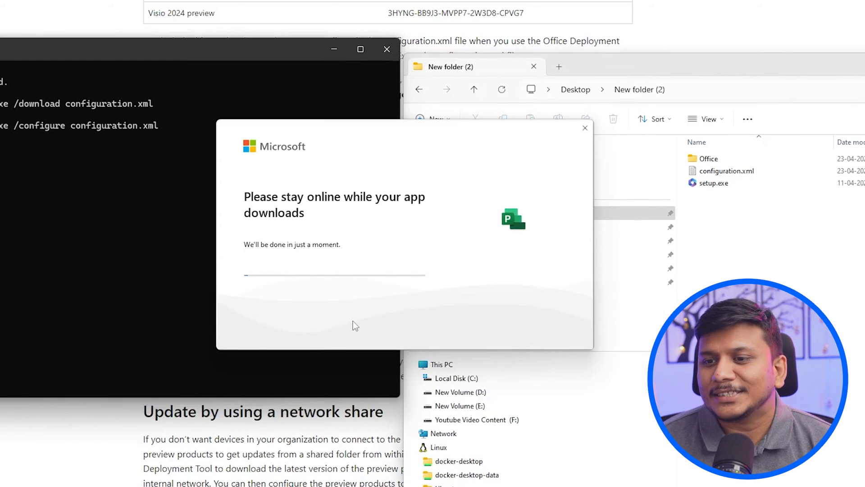
mouse_move(509, 233)
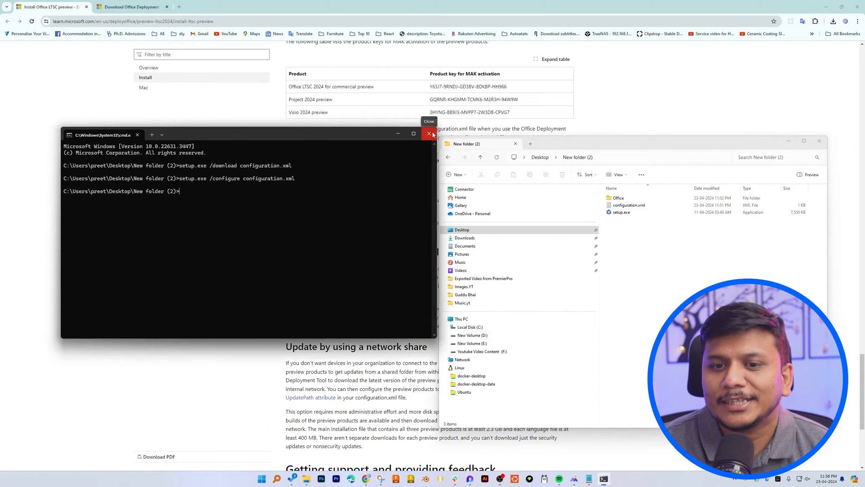
Step: Close the Command Prompt window and the setup folder's File Explorer window
left_click(429, 134)
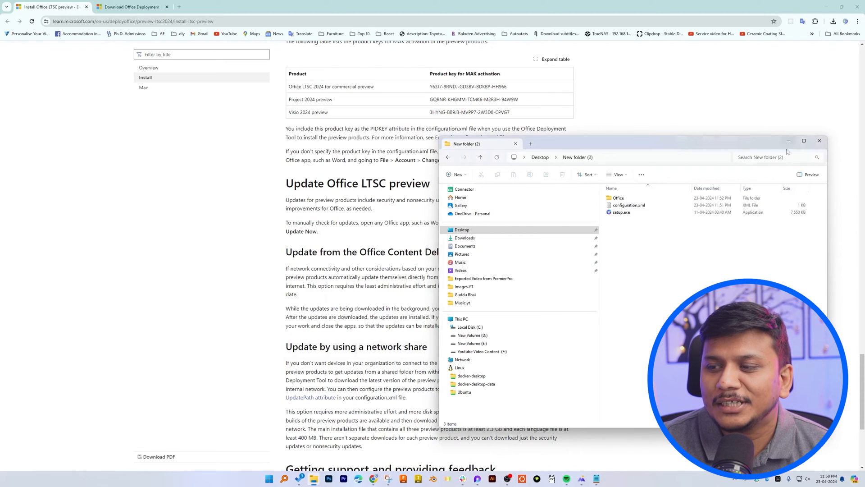
mouse_move(820, 141)
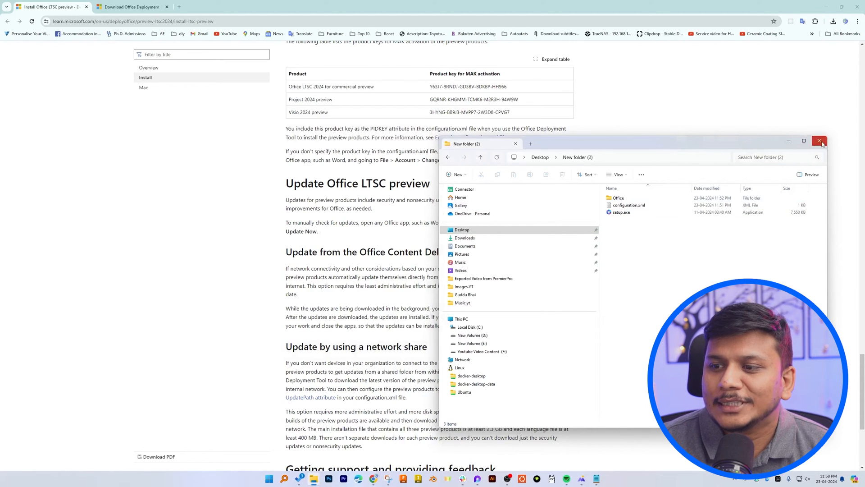
left_click(819, 141)
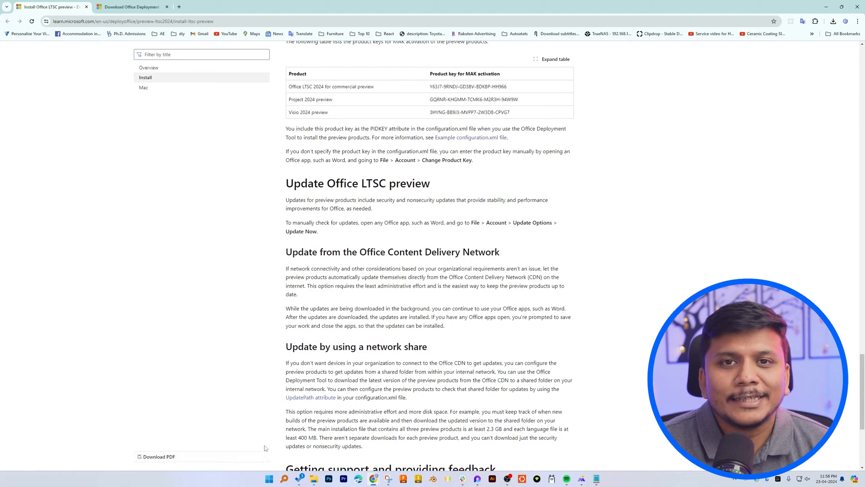
mouse_move(267, 277)
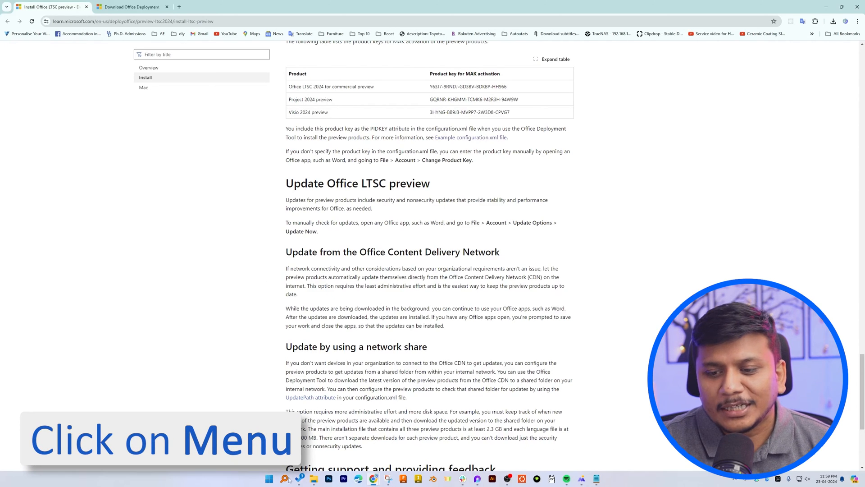
Step: Launch Microsoft Project from Start and finish the first-run privacy setup screens
left_click(269, 479)
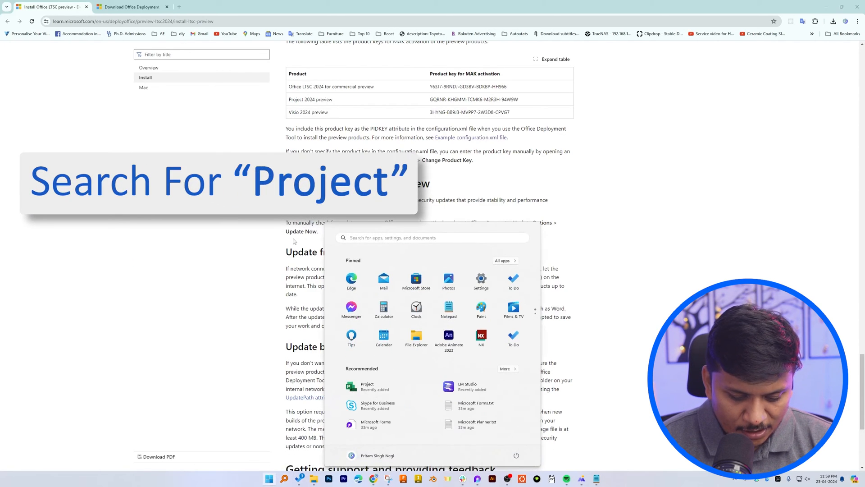
left_click(367, 386)
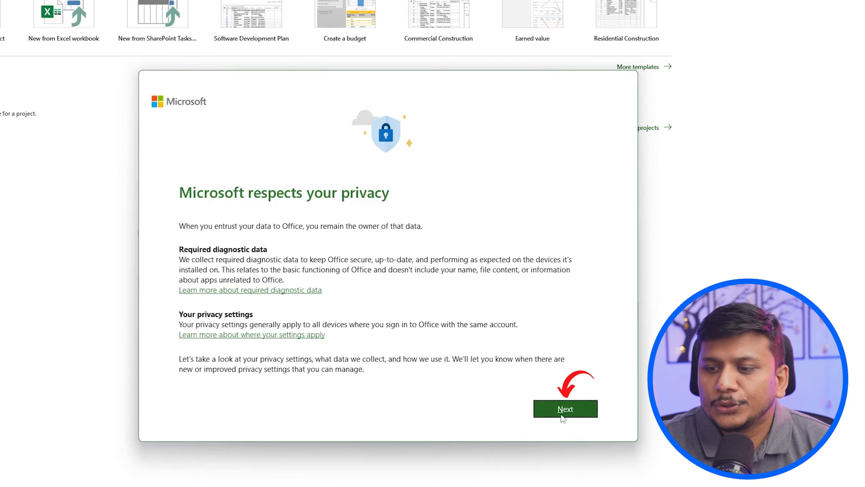
left_click(566, 409)
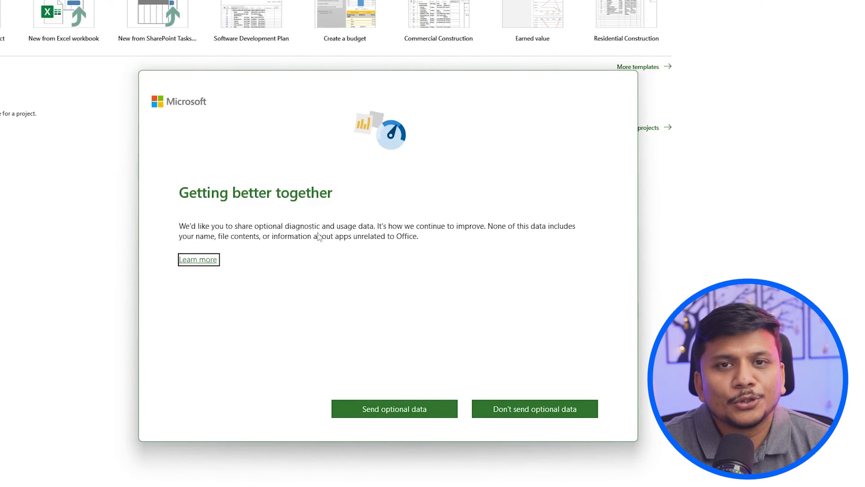
mouse_move(430, 433)
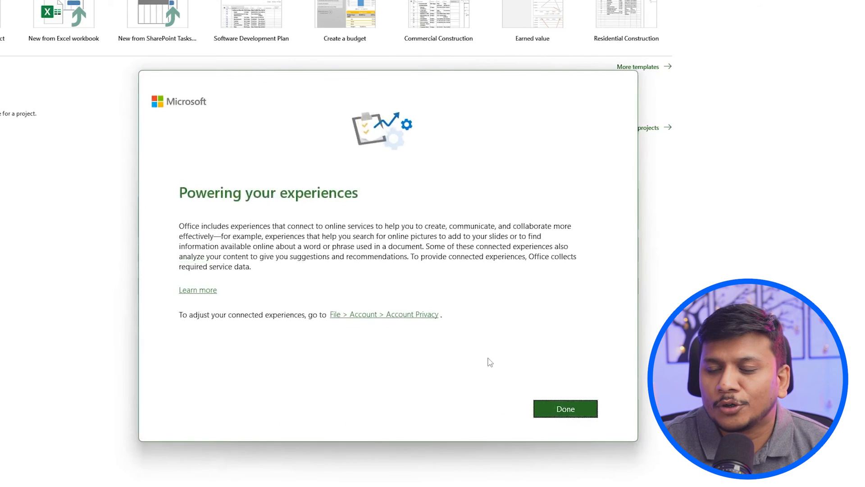
left_click(565, 409)
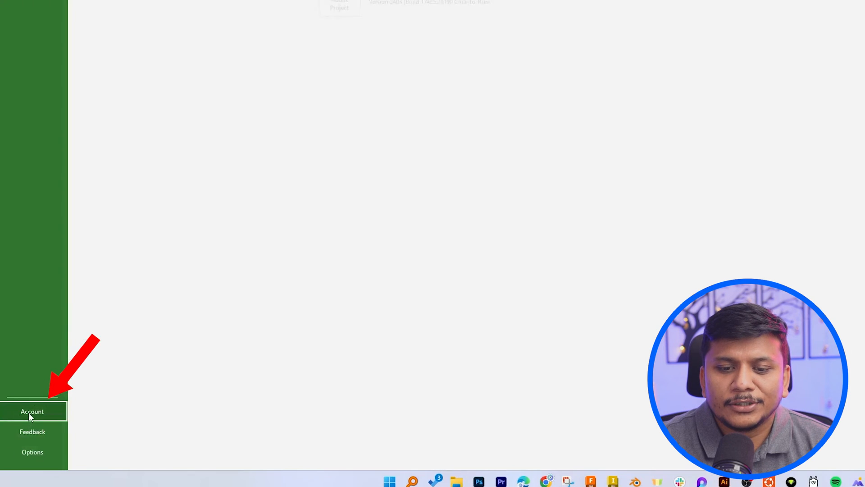
Step: Show Project's Account page confirming Project Professional 2024 Preview is activated
left_click(32, 411)
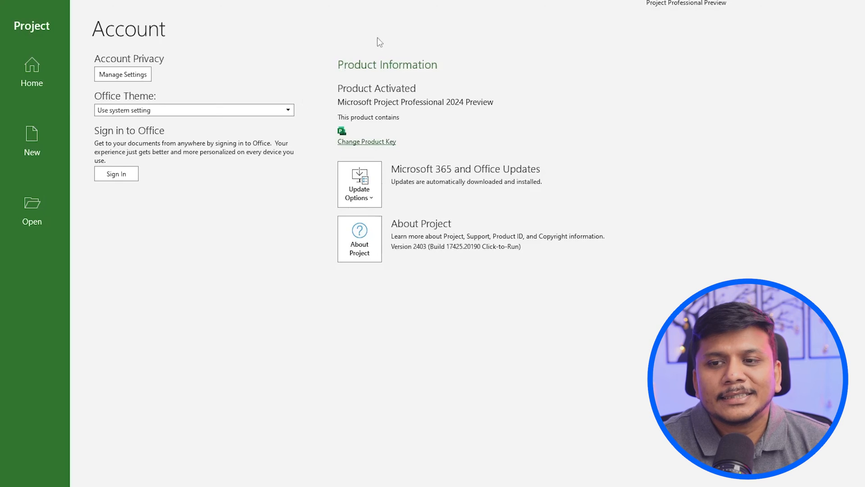
mouse_move(494, 126)
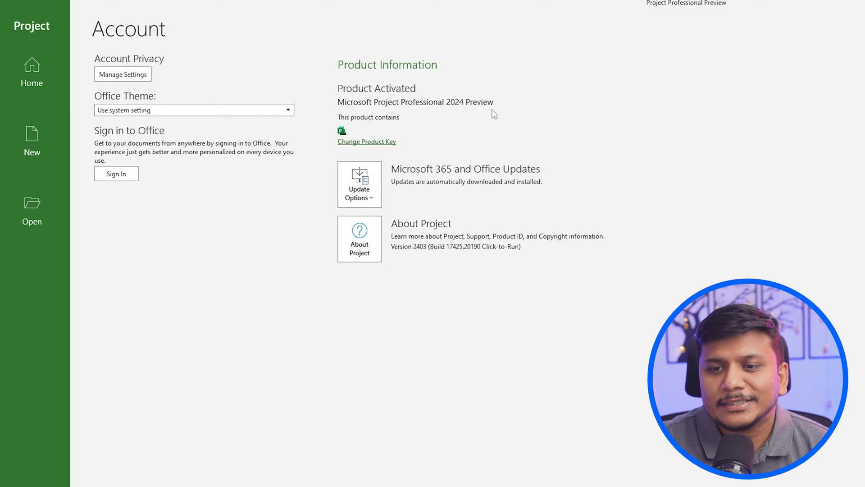
mouse_move(438, 88)
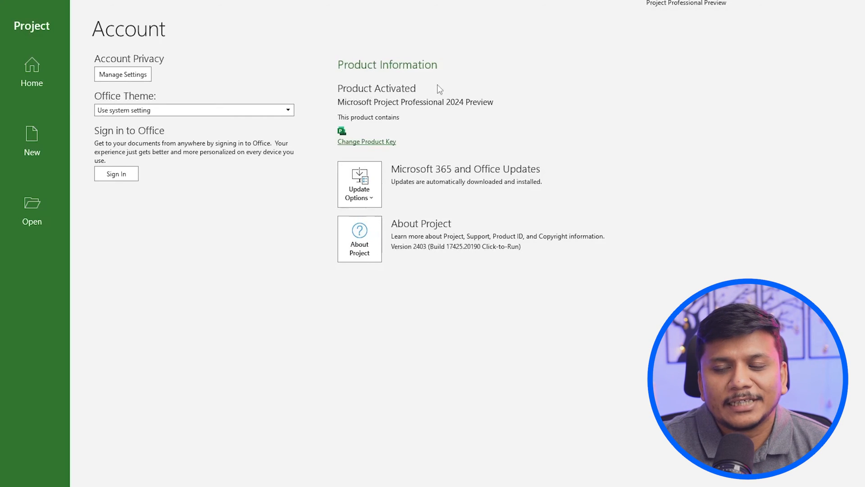
mouse_move(558, 149)
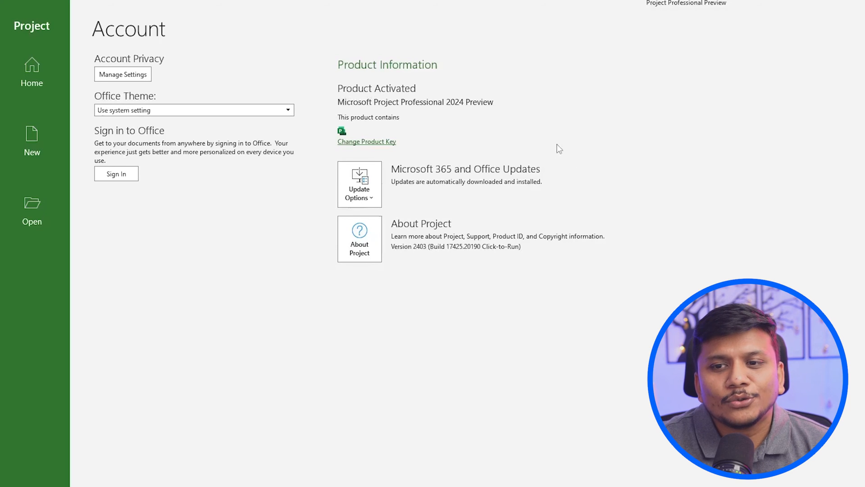
left_click(367, 142)
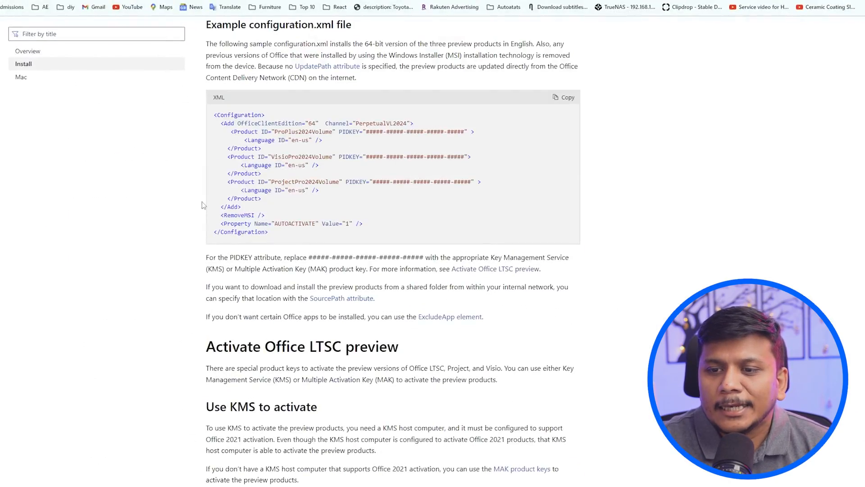
Step: Scroll to the KMS key table and select the Project 2024 preview key
scroll("down", 3)
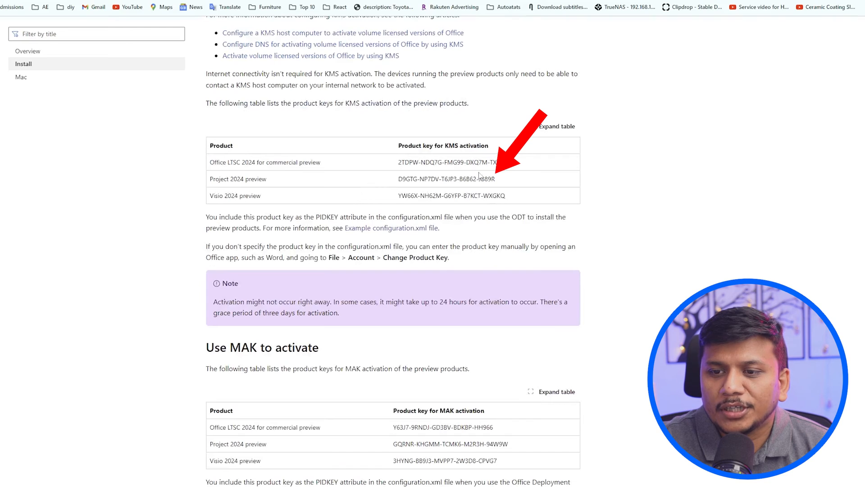
left_click_drag(400, 179, 495, 179)
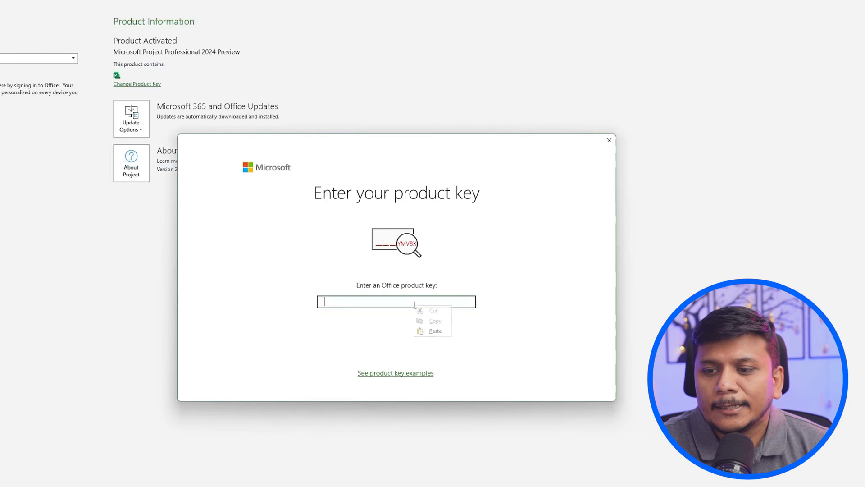
Step: Paste the Project 2024 preview KMS key into the product key dialog
left_click(435, 331)
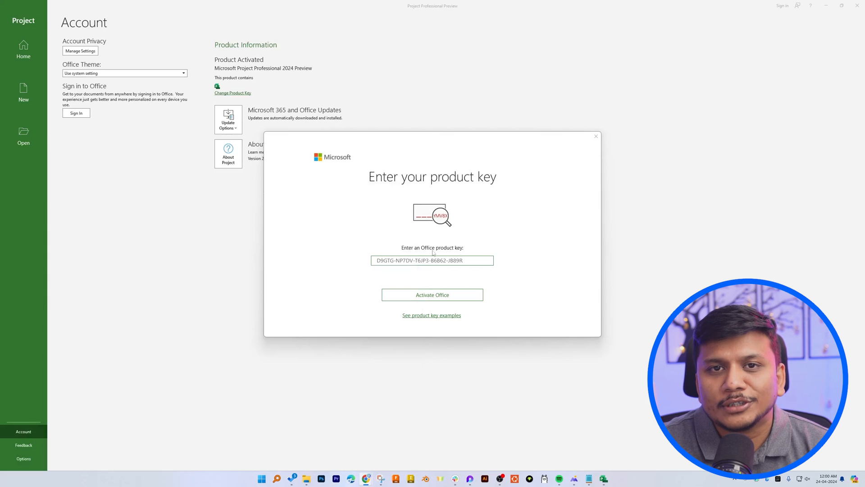
mouse_move(470, 297)
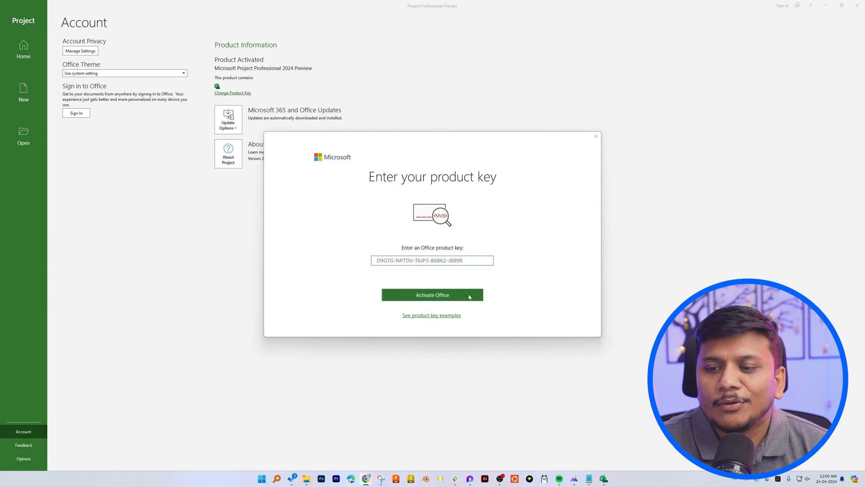